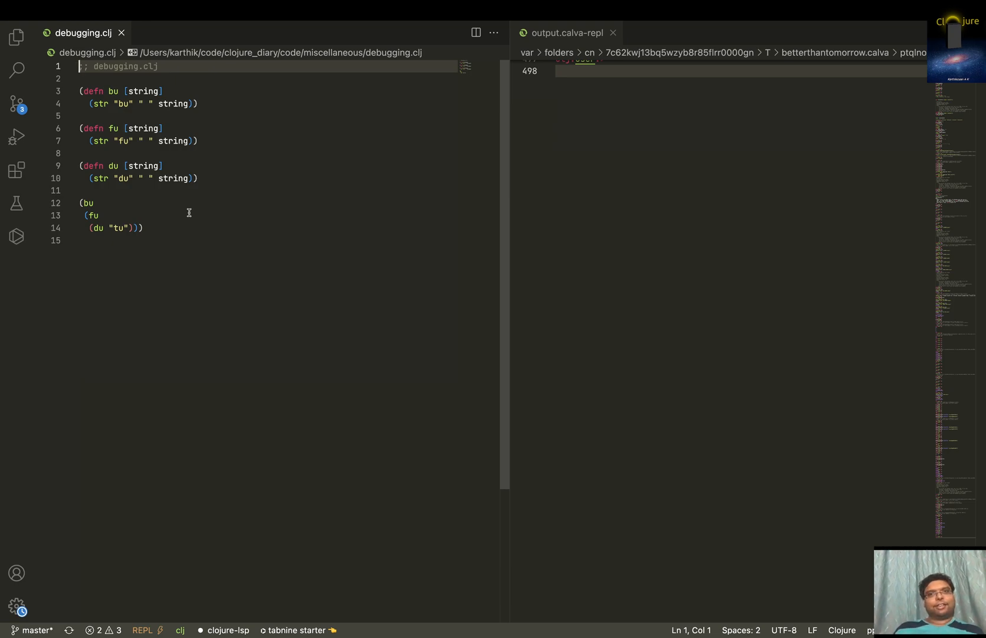
mouse_move(691, 160)
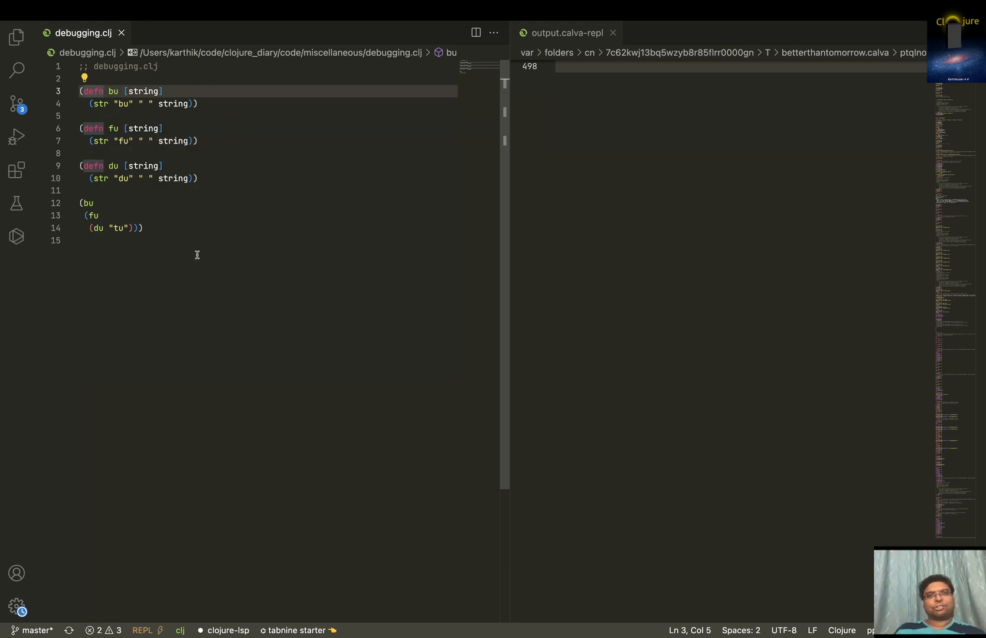
mouse_move(183, 256)
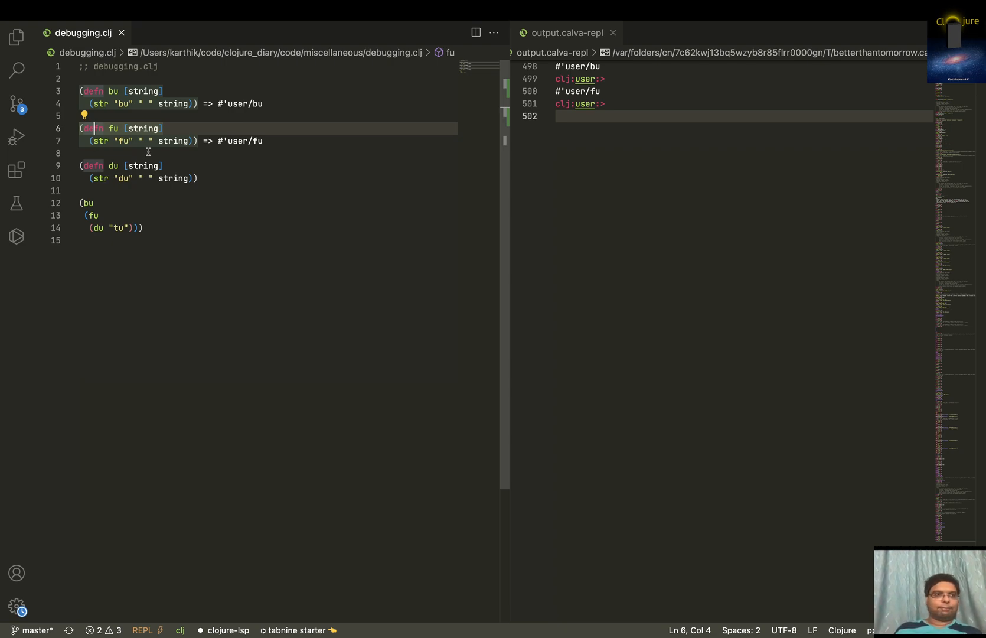
Step: Evaluate the du defn form so the REPL returns #'user/du
click(91, 165)
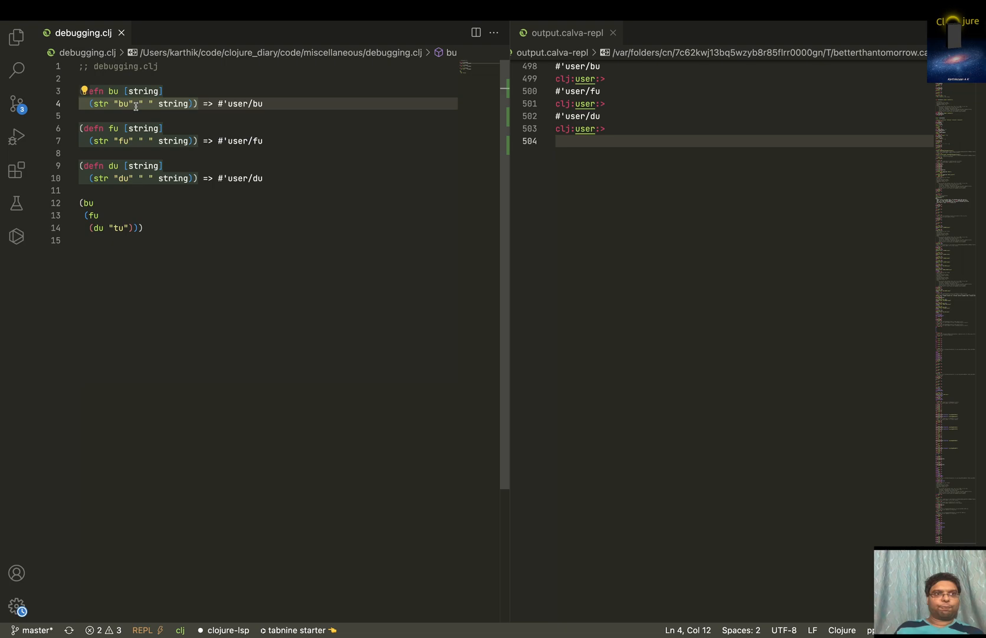
mouse_move(127, 128)
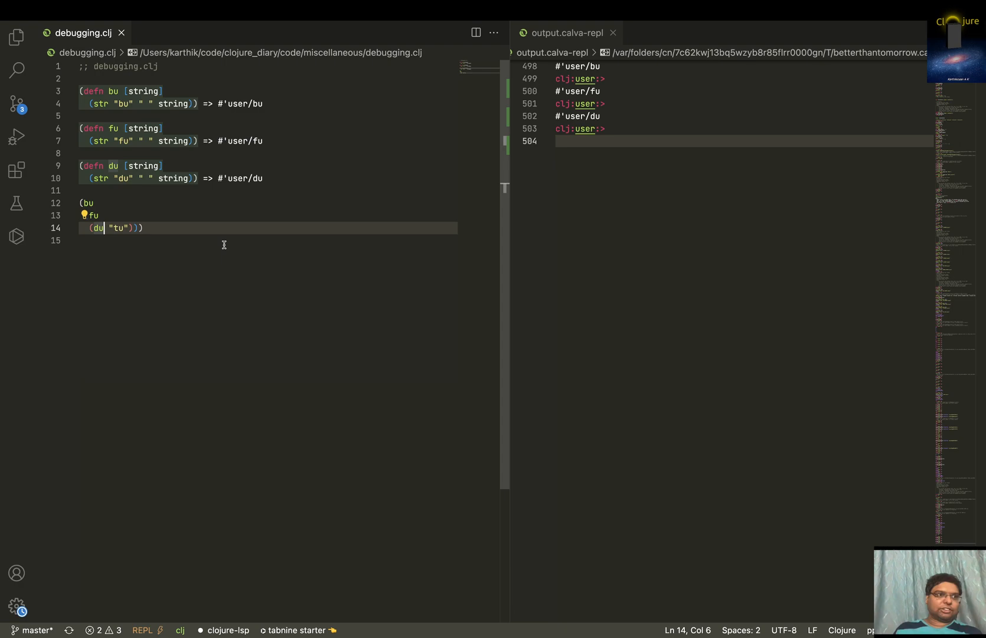
click(16, 170)
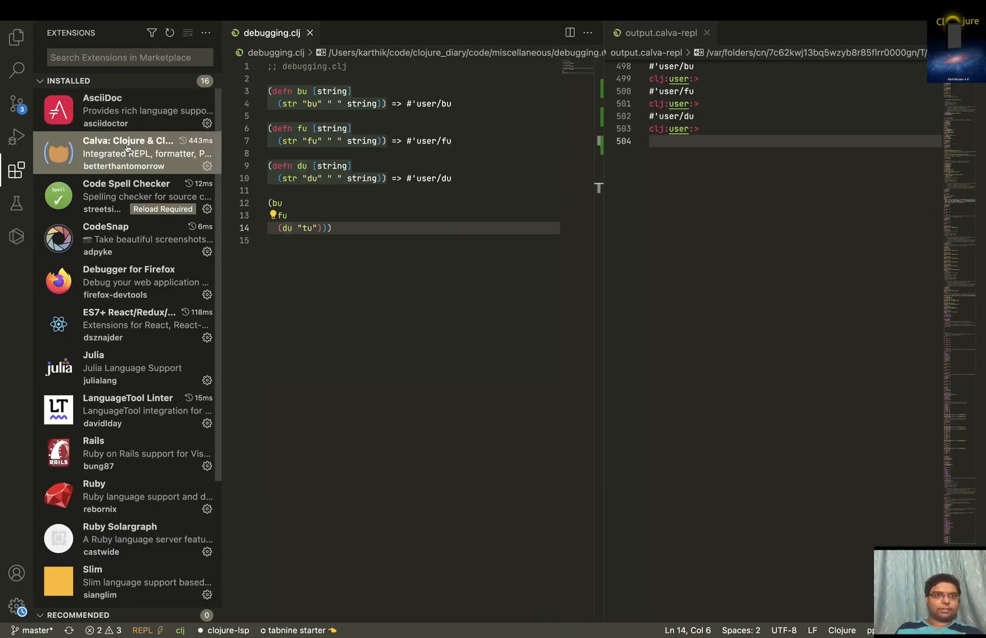
click(126, 152)
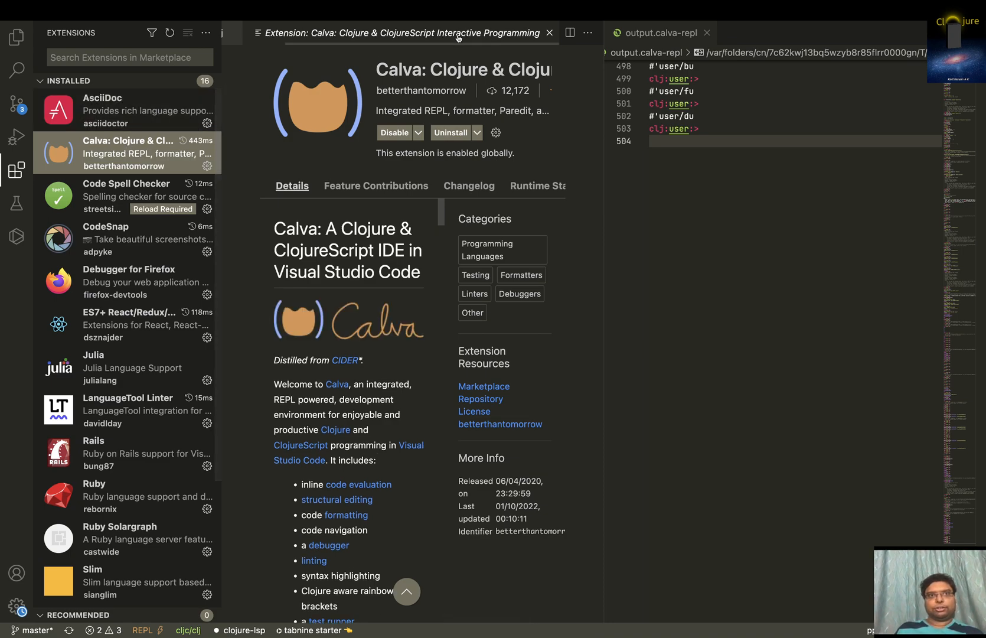
click(549, 32)
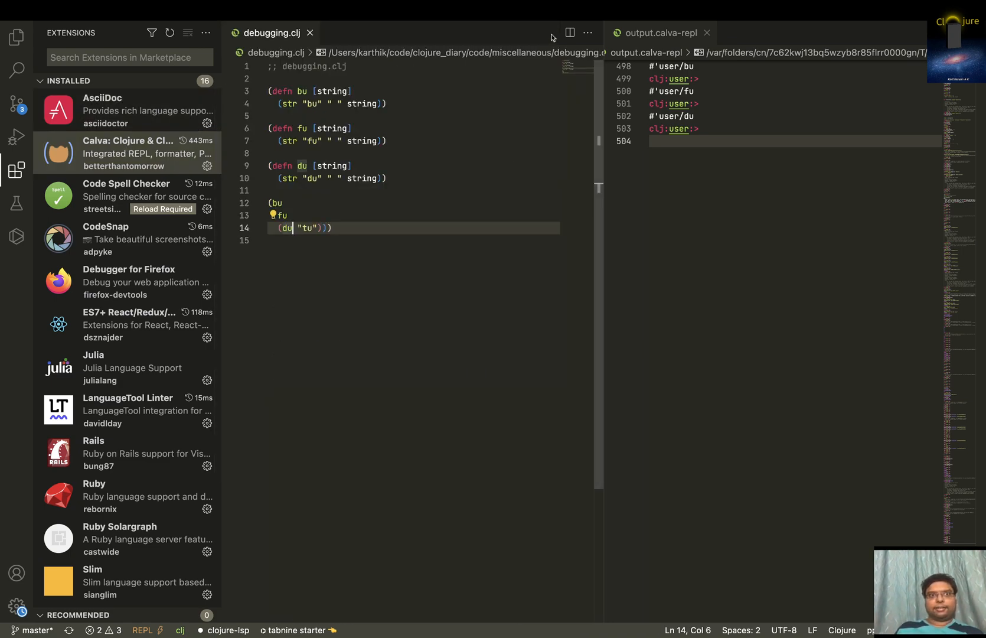
mouse_move(16, 169)
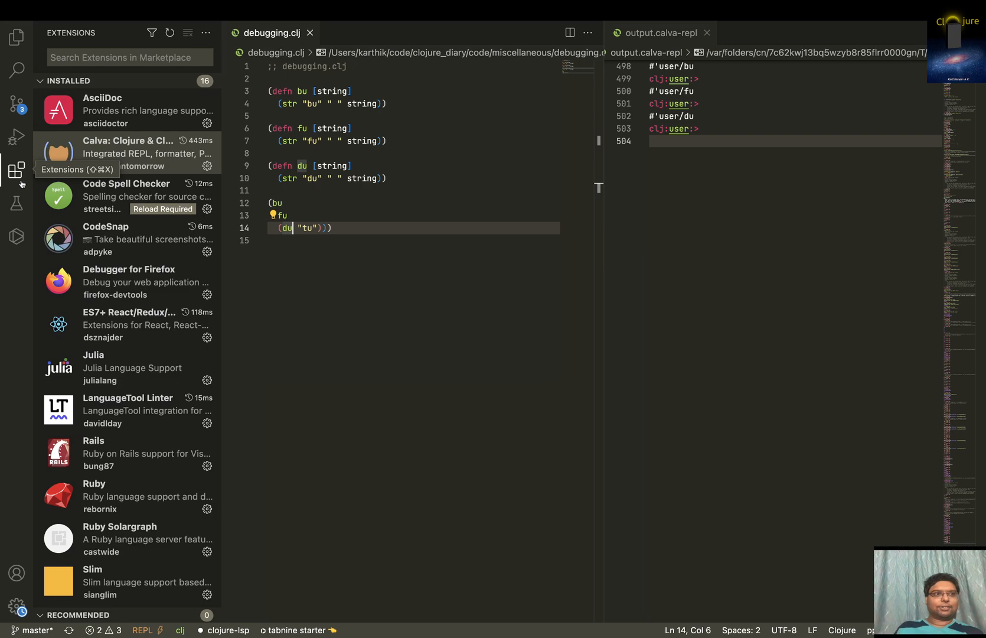
click(17, 170)
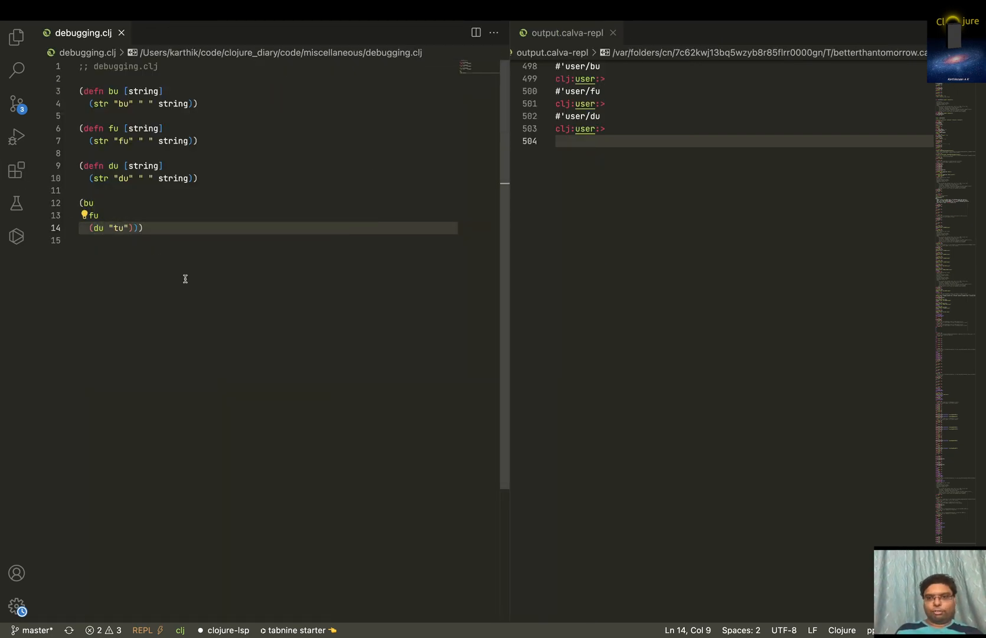
Step: Evaluate the nested (bu (fu (du "tu"))) call, returning "bu fu du tu"
key(cmd+enter)
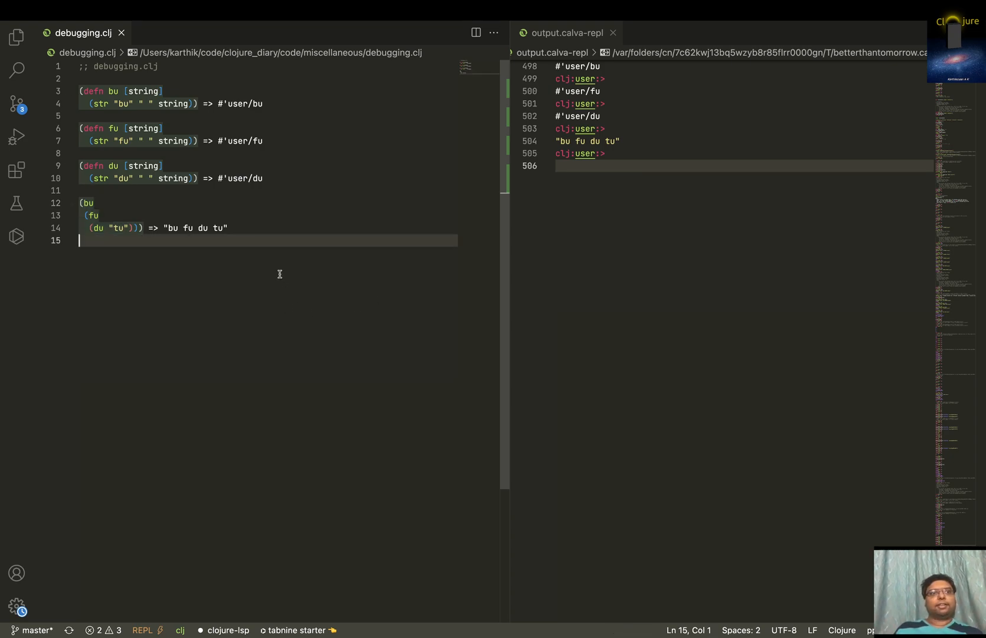
mouse_move(156, 291)
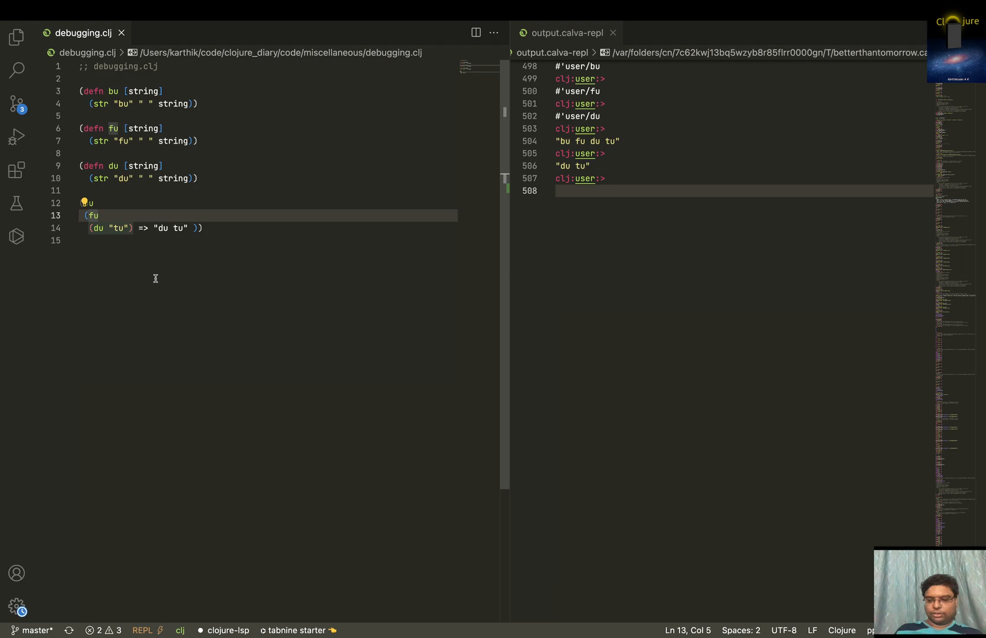
Step: Evaluate the fu call to "fu du tu", then the bu call to "bu fu du tu"
key(Enter)
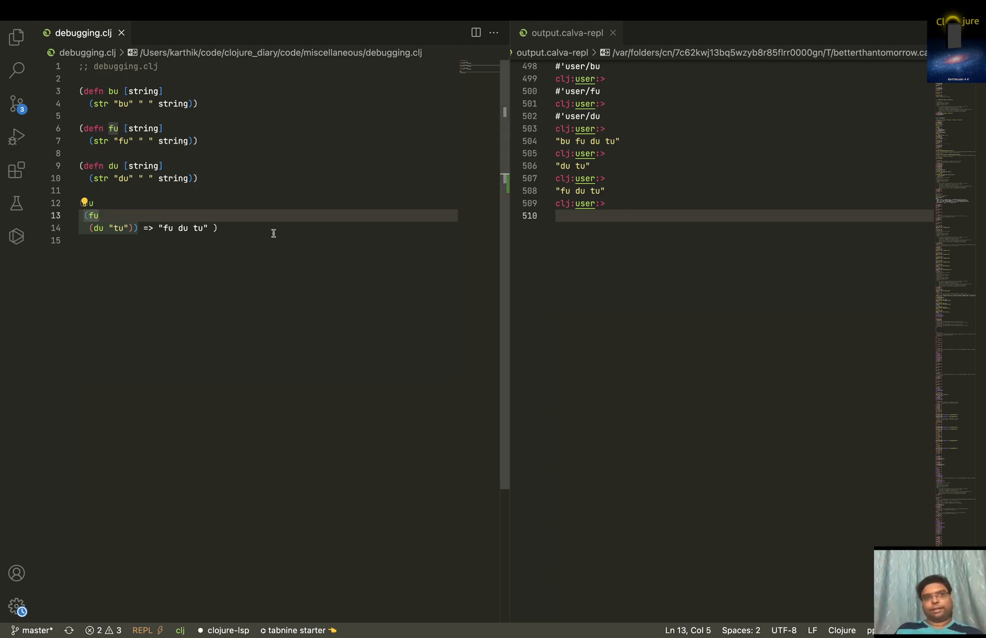
text((bu)
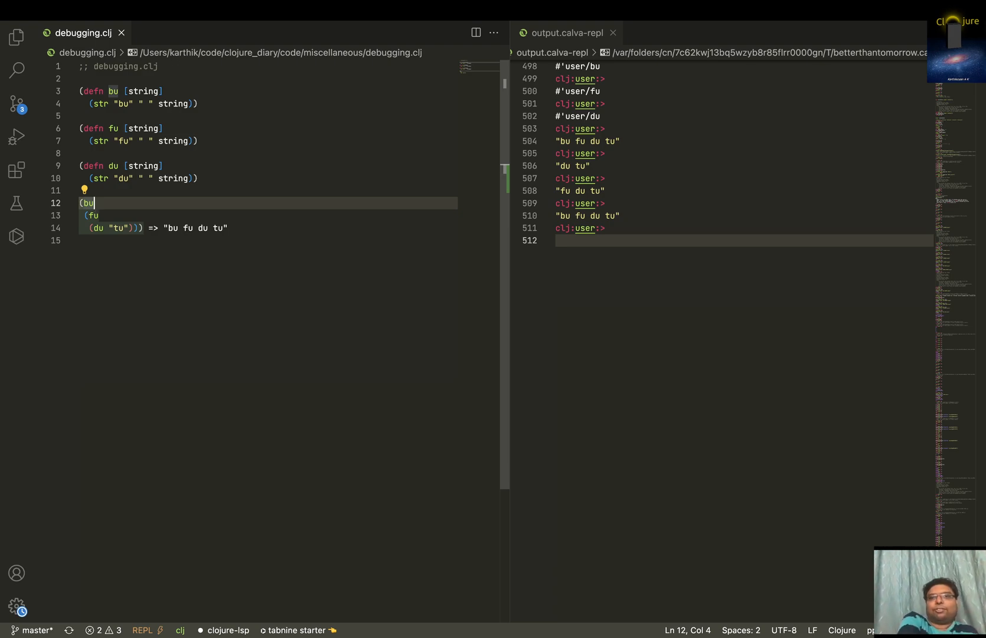
mouse_move(229, 273)
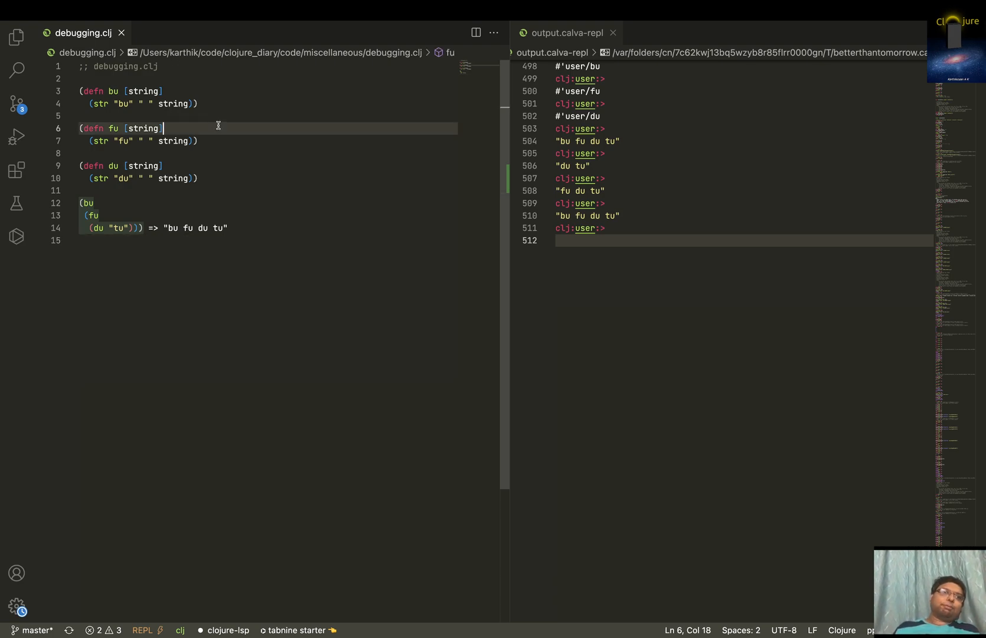
Step: Add a blank line after the fu parameter vector, then switch to Firefox
key(Enter)
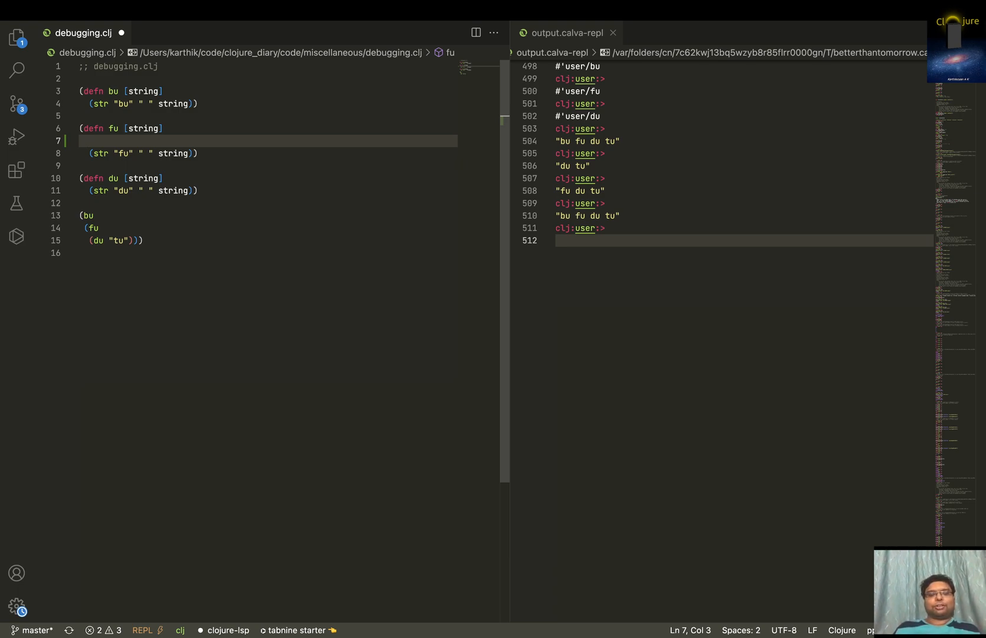
key(Backspace)
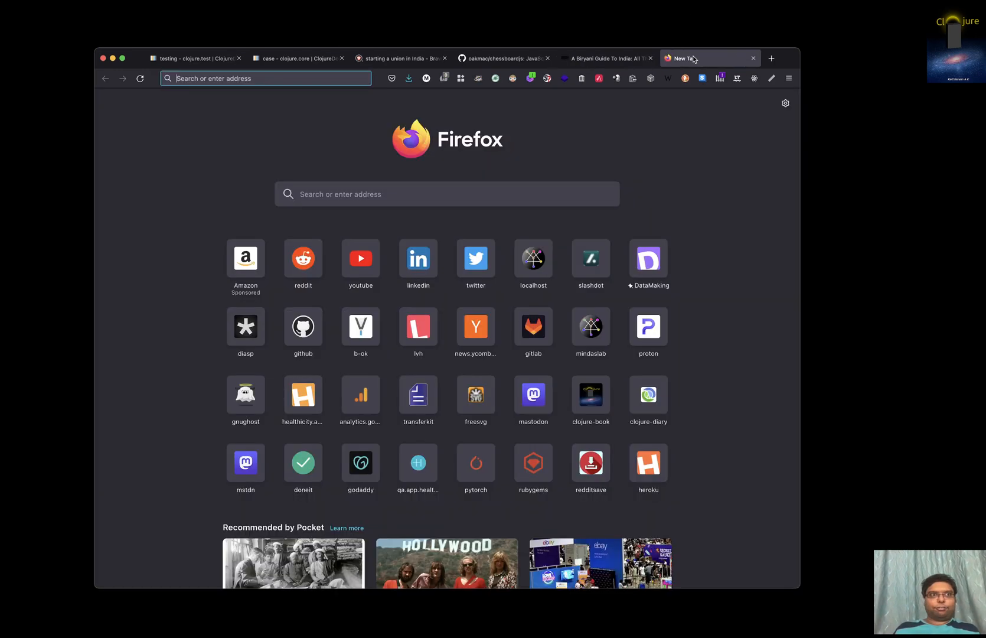
Step: Search the web for "breakpoints in Clojure" from the address bar
text(breakpo\)
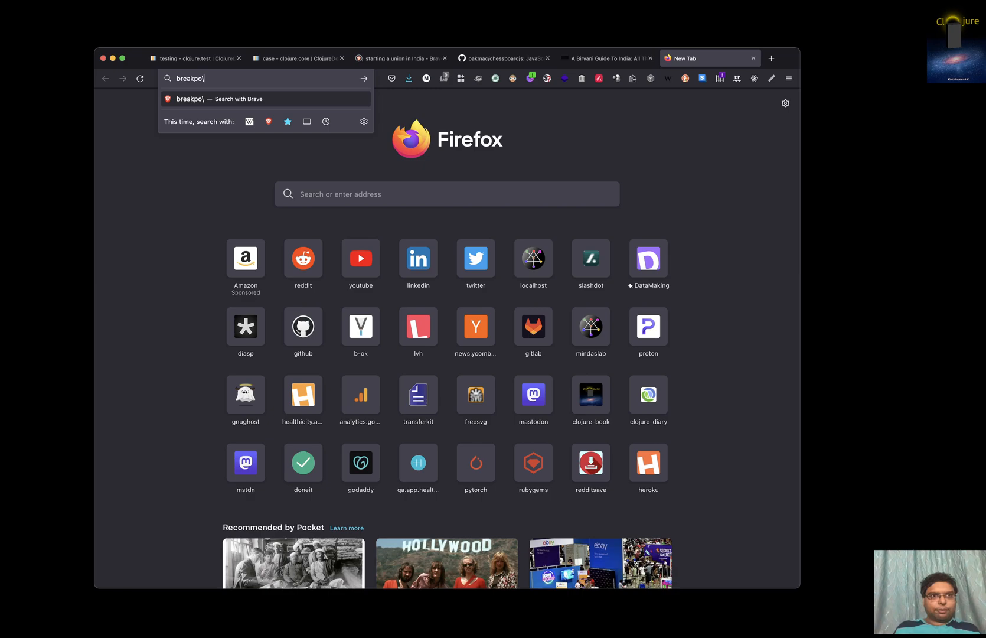
text(ints i)
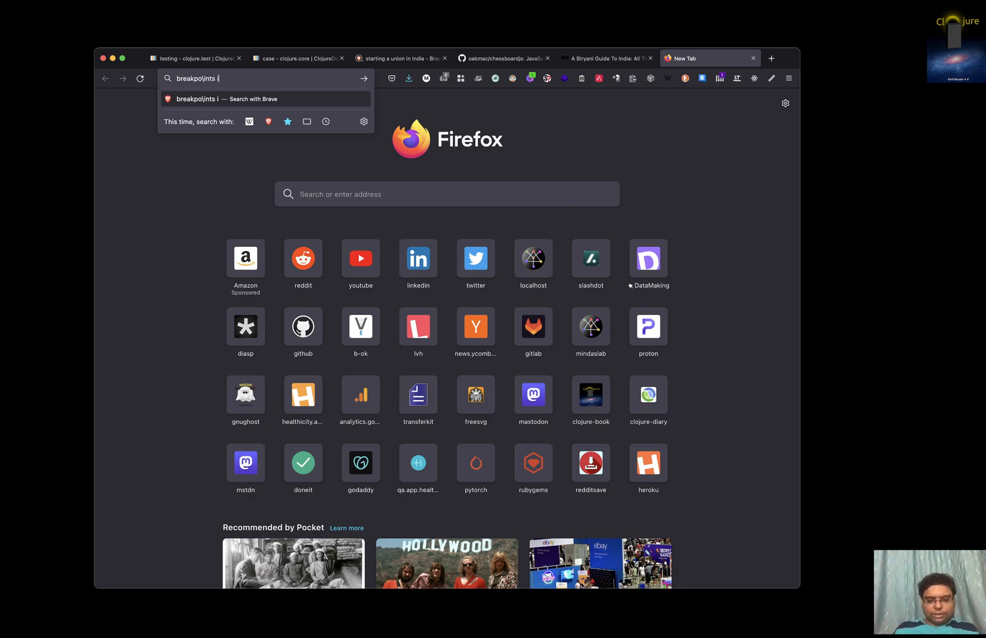
text(n Clojure)
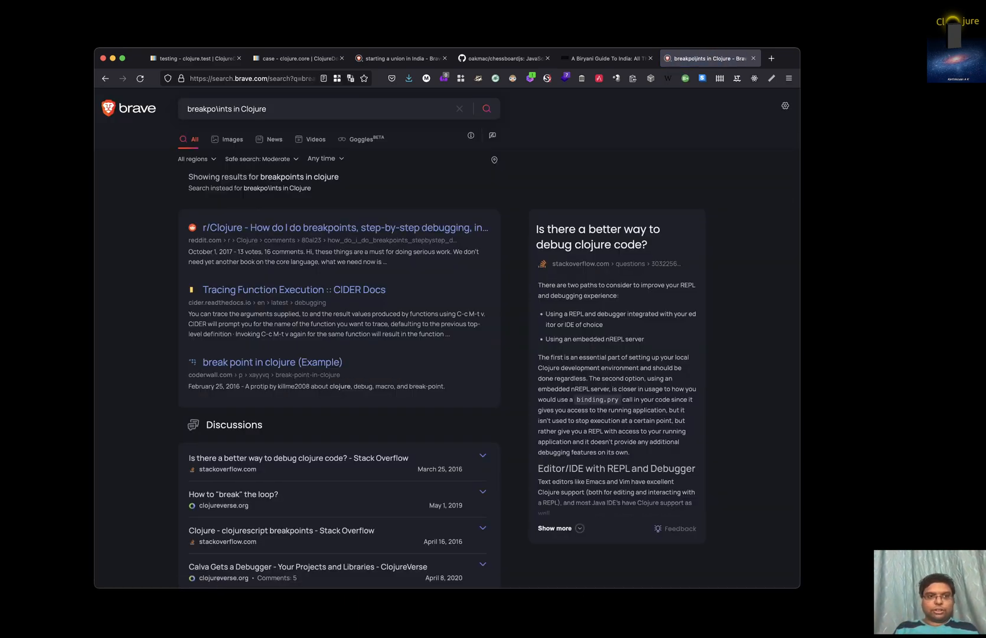
mouse_move(357, 293)
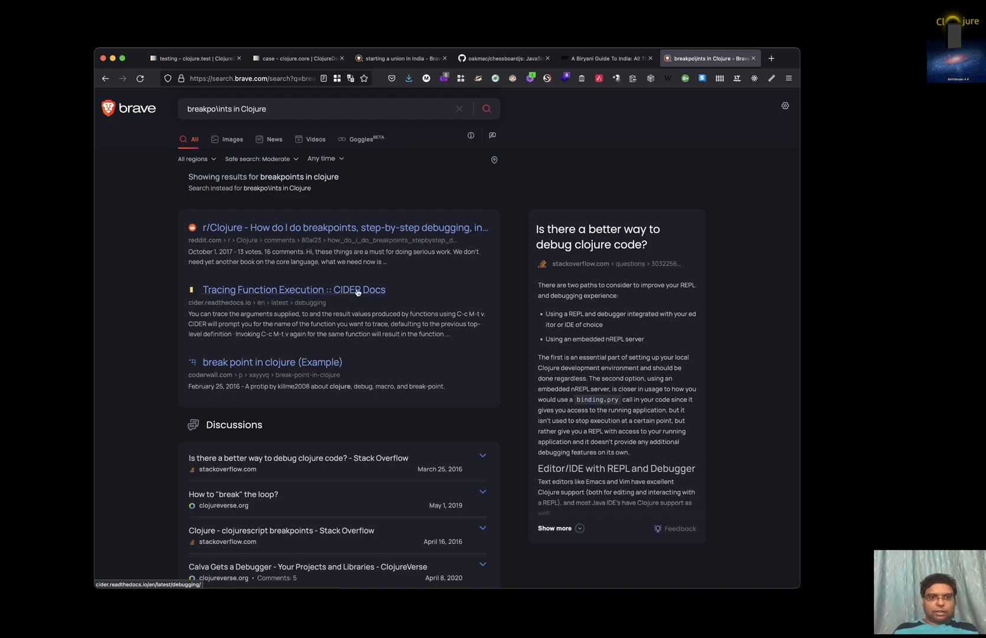
mouse_move(398, 223)
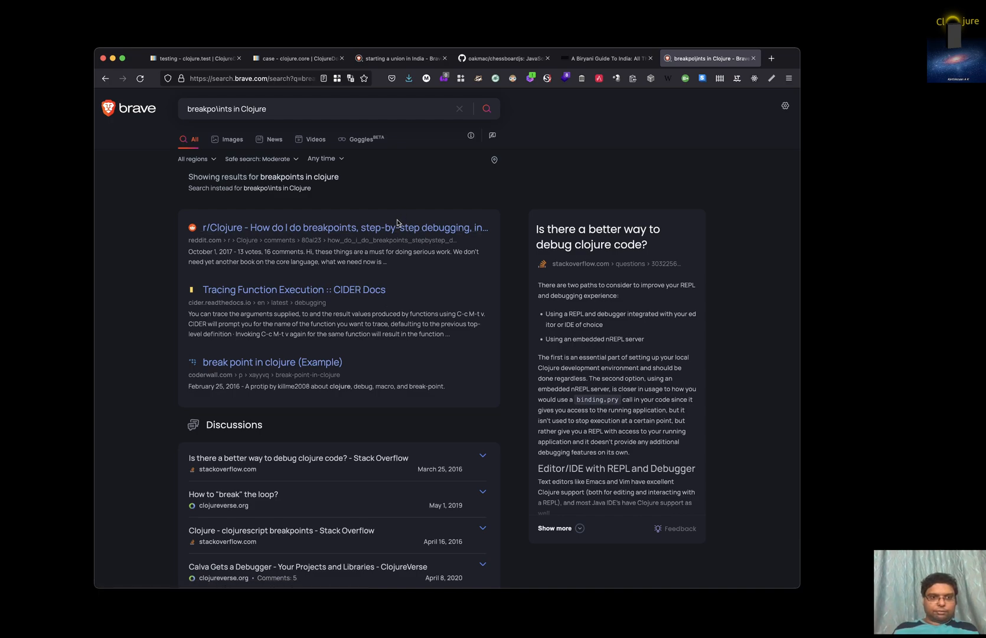
Step: Open Coderwall's "break point in clojure" tip and scroll to its Usage example
click(272, 362)
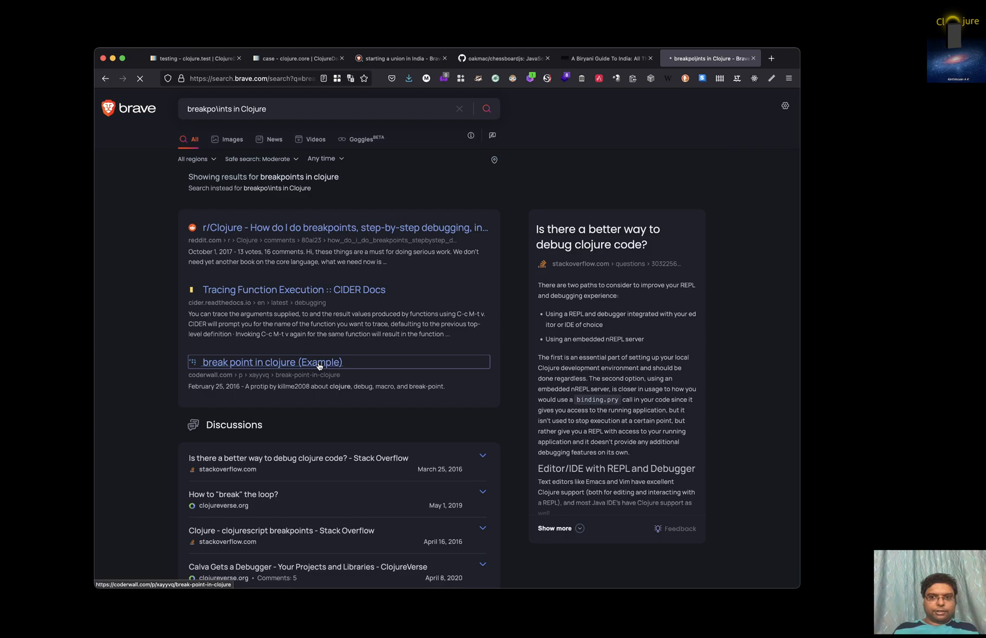
click(270, 361)
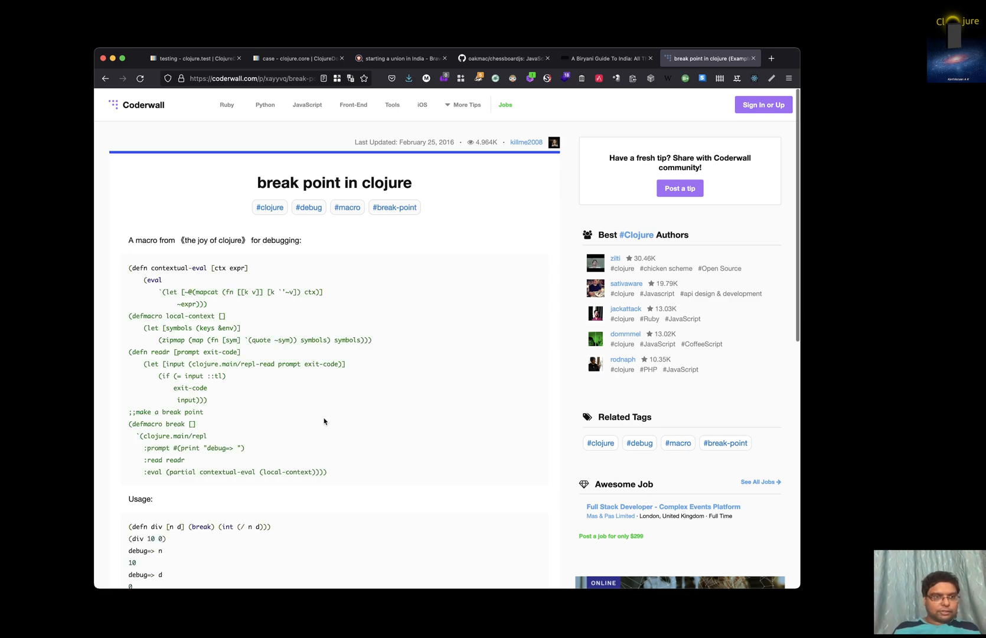
scroll(down, 3)
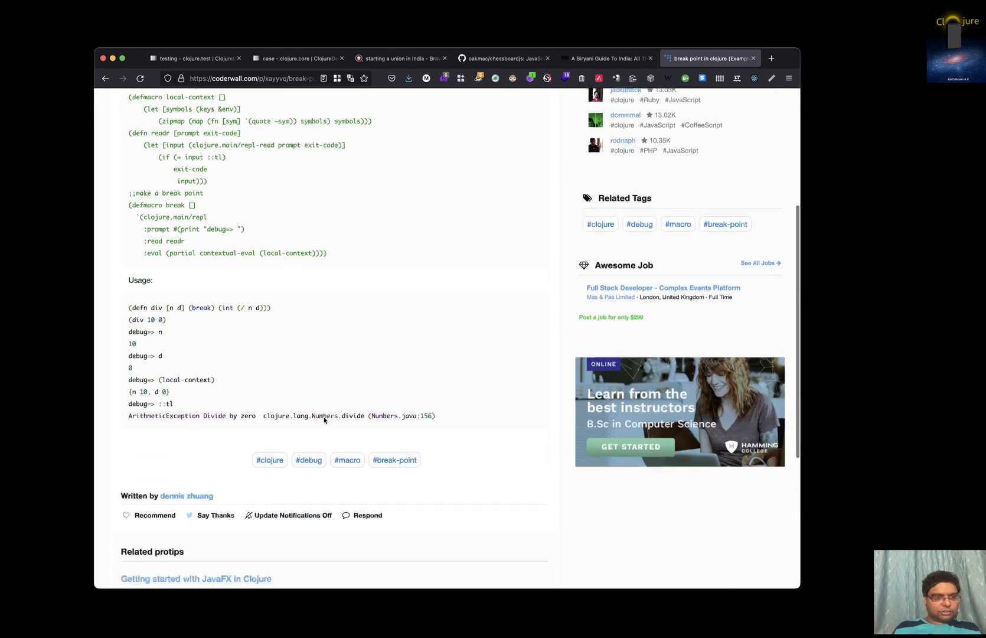
scroll(down, 3)
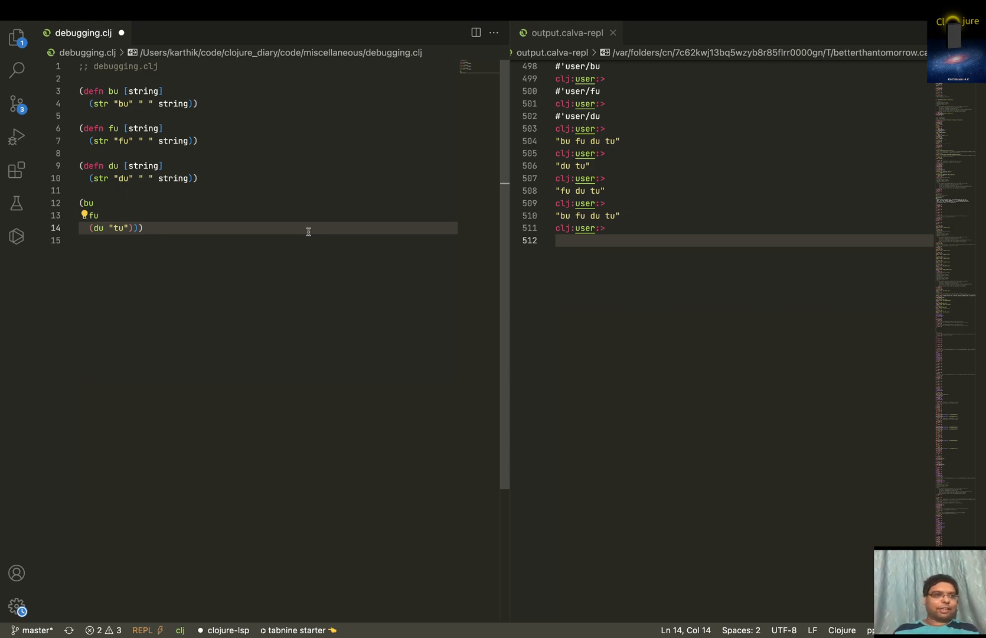
key(Enter)
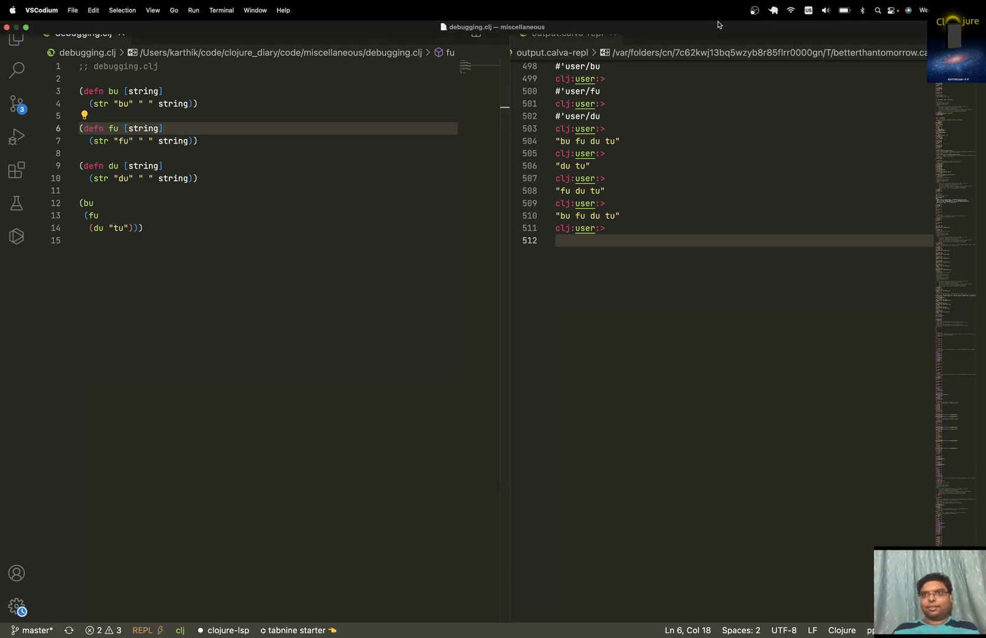
click(753, 11)
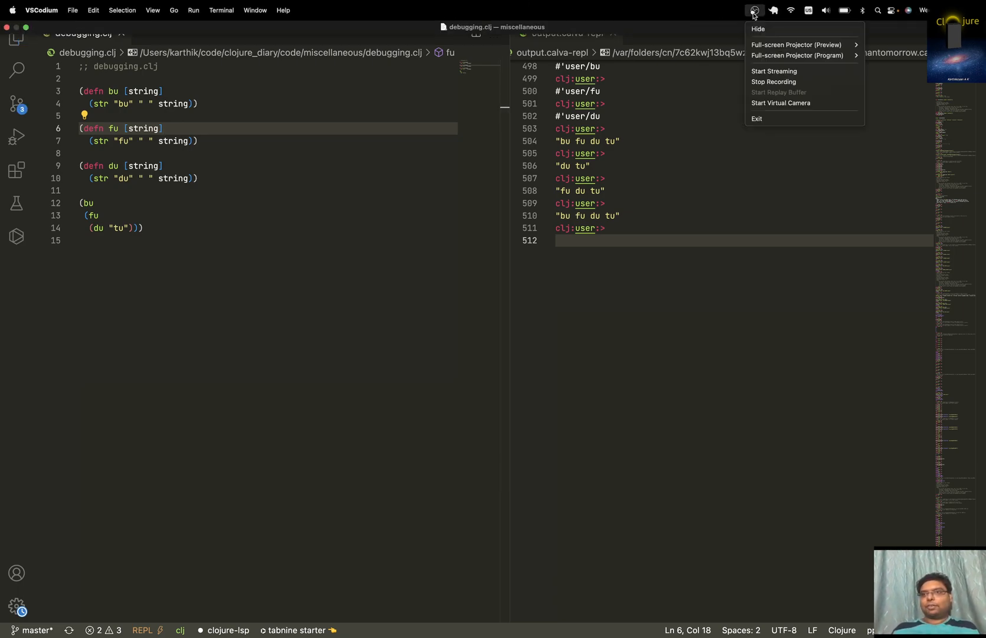